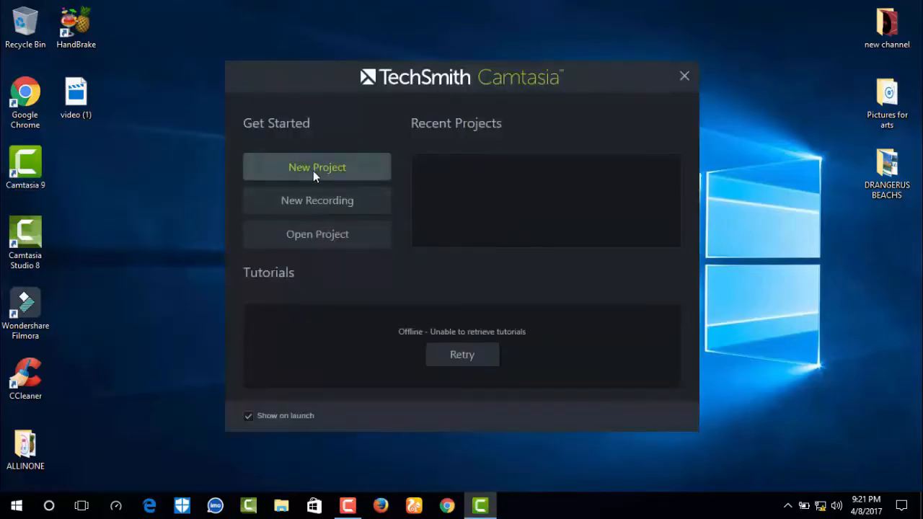
# Start a new Camtasia 9 project and browse the Desktop in the import dialog, checking accepted file types.
pyautogui.click(318, 168)
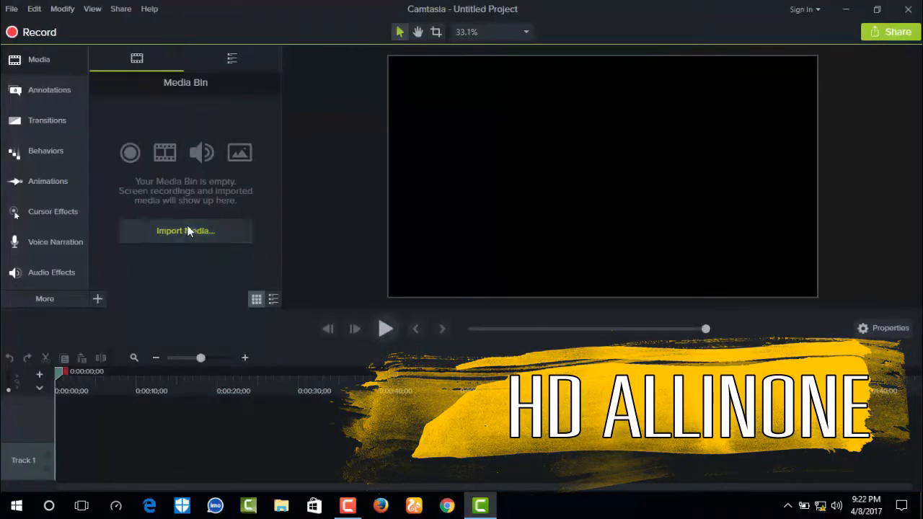
pyautogui.click(185, 230)
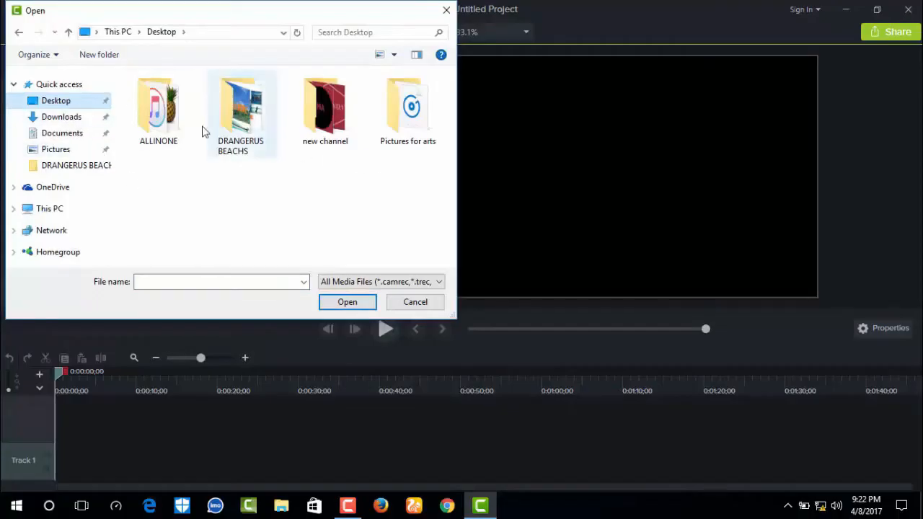
pyautogui.click(439, 281)
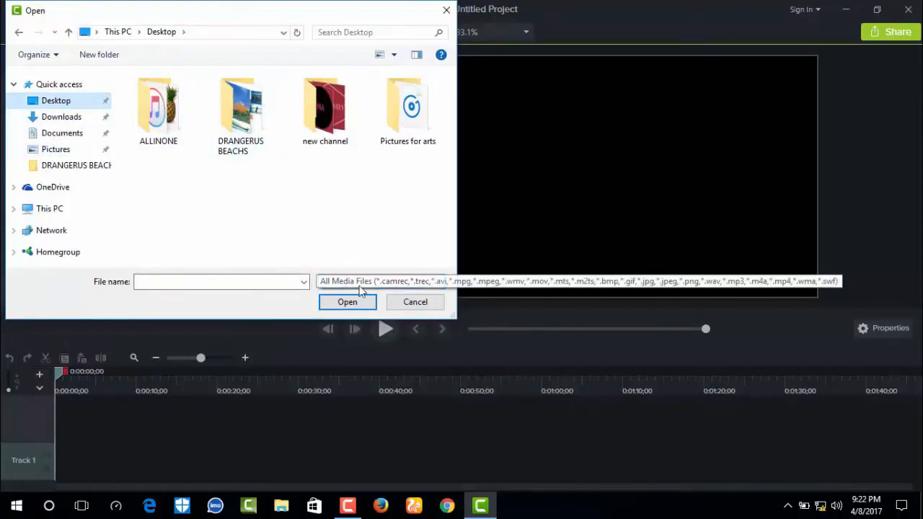
pyautogui.moveTo(323, 219)
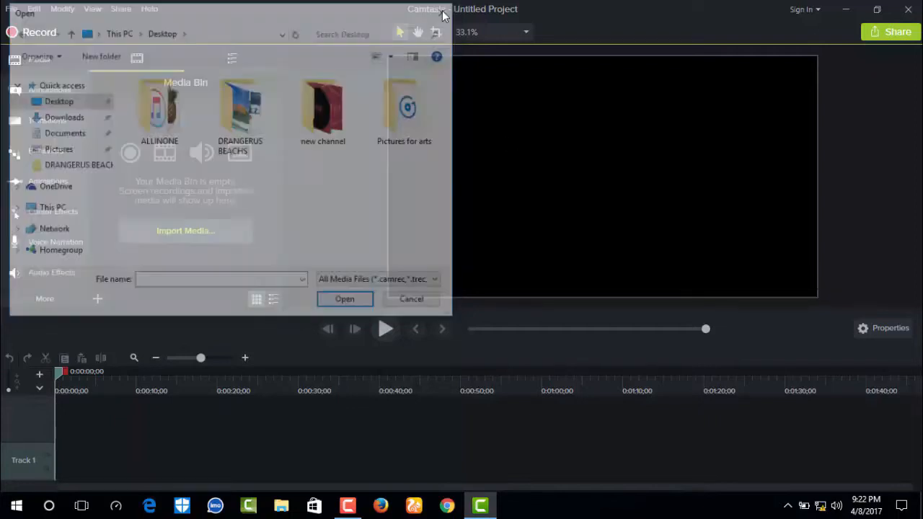
# Restore down the Camtasia window and drag video (1) from the desktop toward the Media Bin.
pyautogui.click(411, 299)
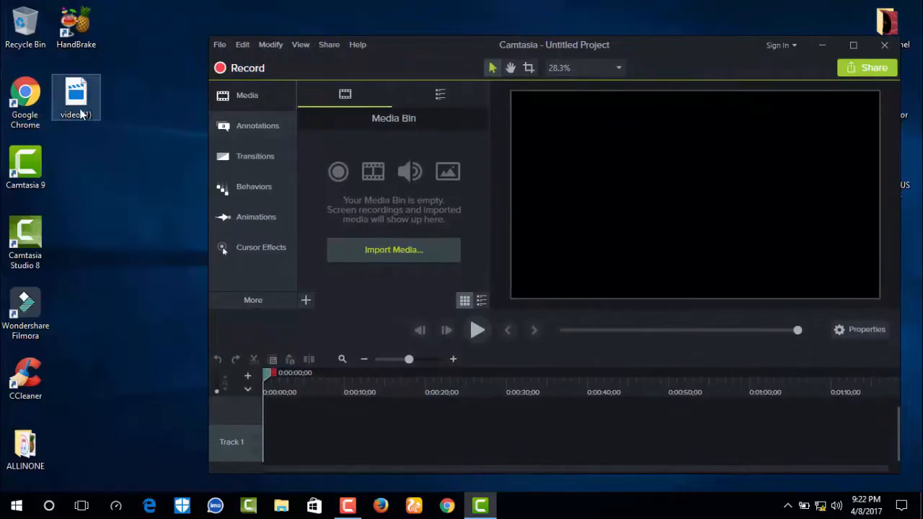
pyautogui.moveTo(75, 93); pyautogui.dragTo(383, 257)
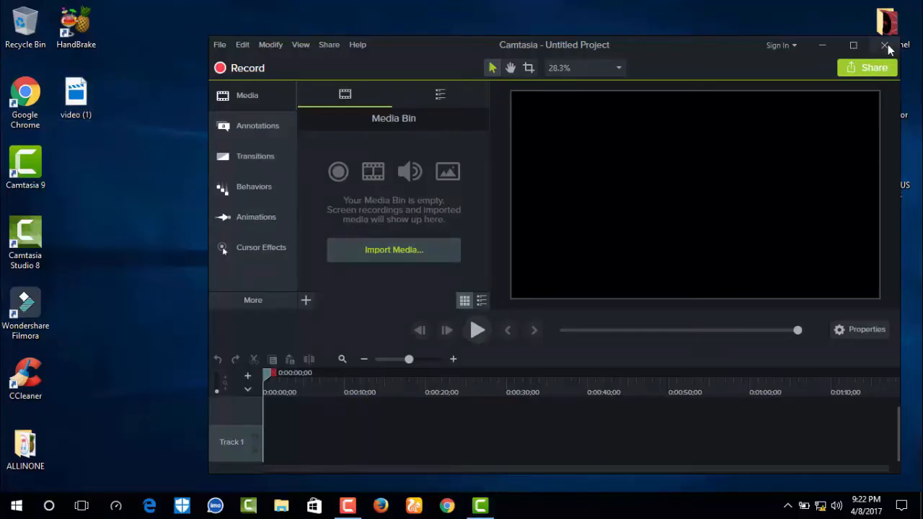
# Close Camtasia 9 and browse the Desktop from Camtasia Studio 8's import dialog.
pyautogui.click(886, 45)
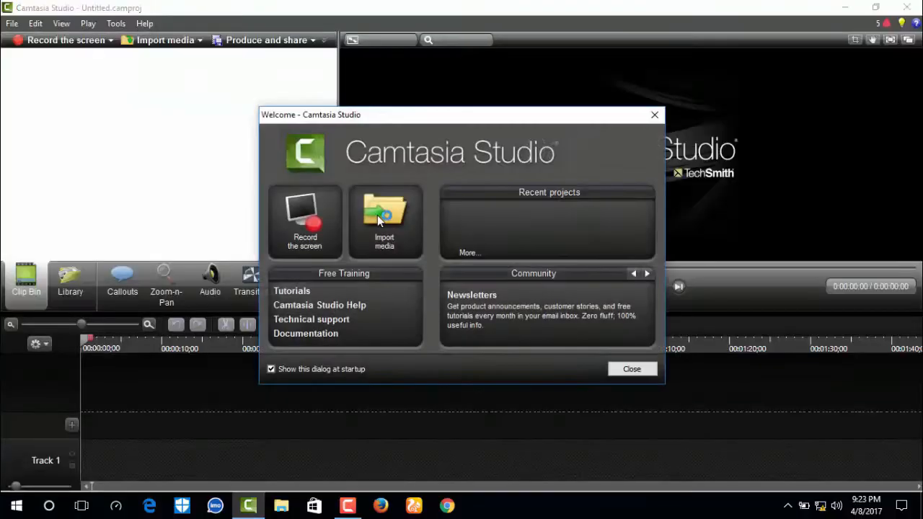
pyautogui.click(384, 220)
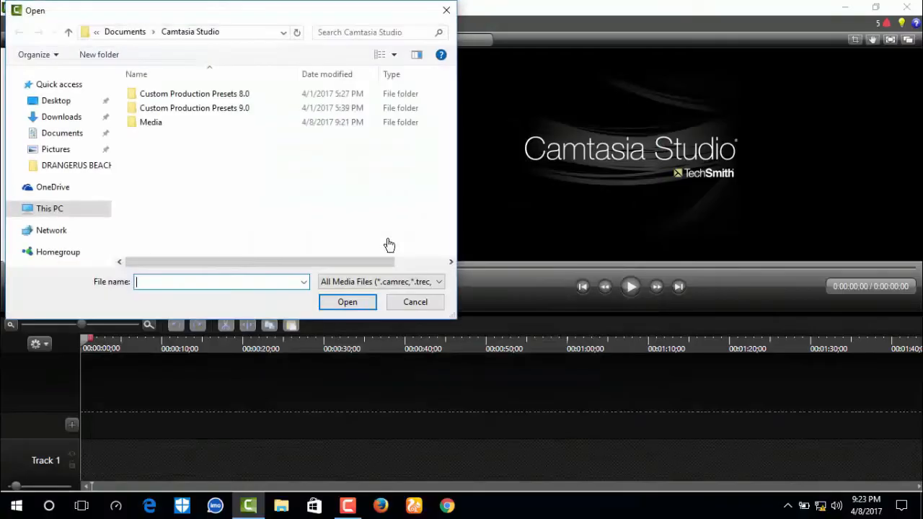
pyautogui.click(55, 100)
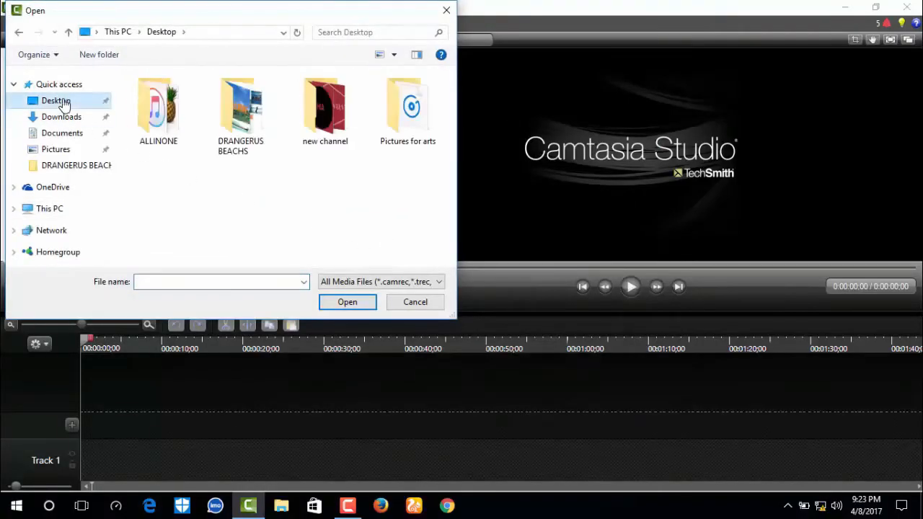
pyautogui.click(381, 282)
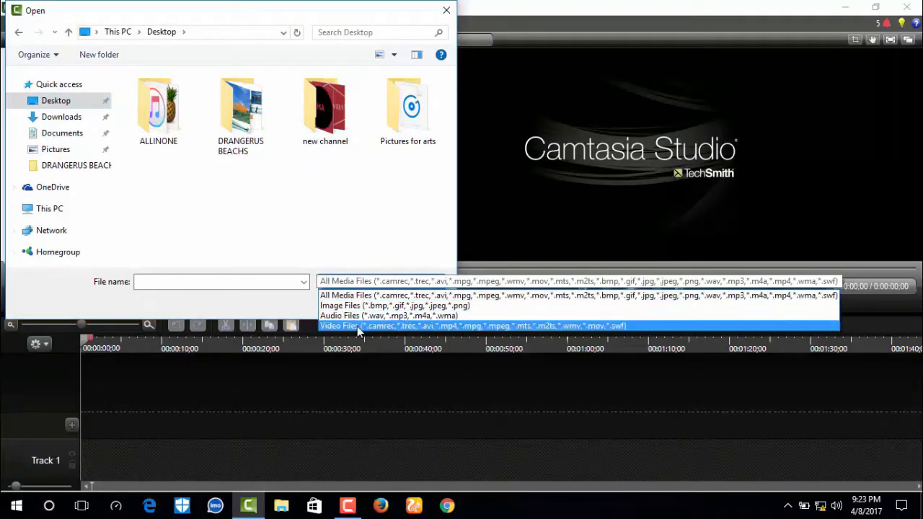
# Switch the file type filter between Video, Image and All Media Files.
pyautogui.click(473, 326)
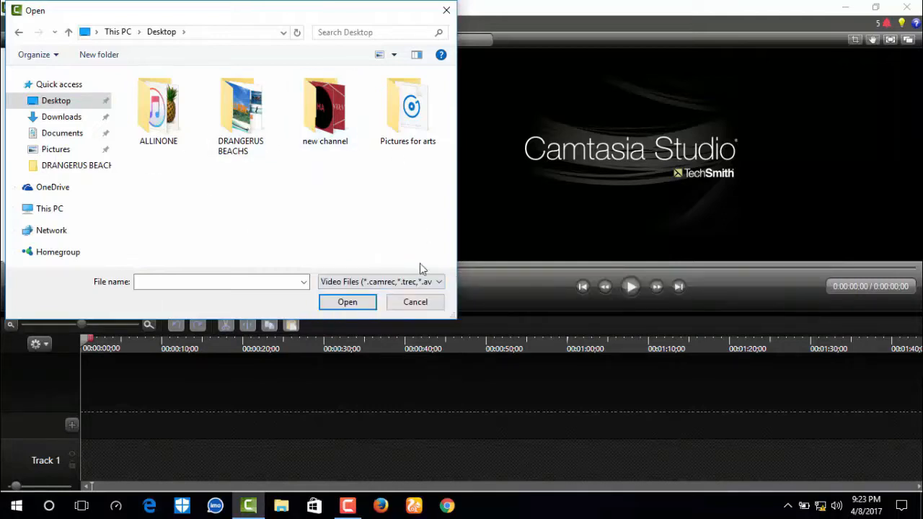
pyautogui.click(439, 281)
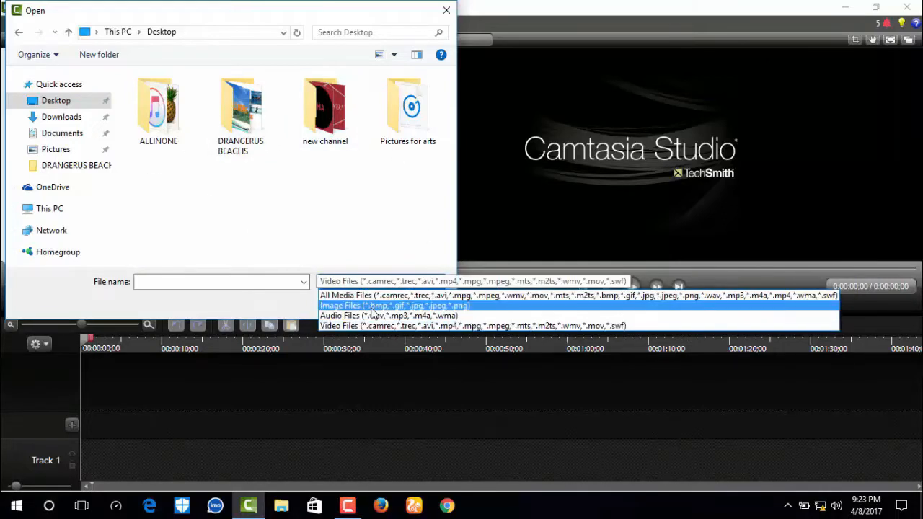
pyautogui.click(396, 306)
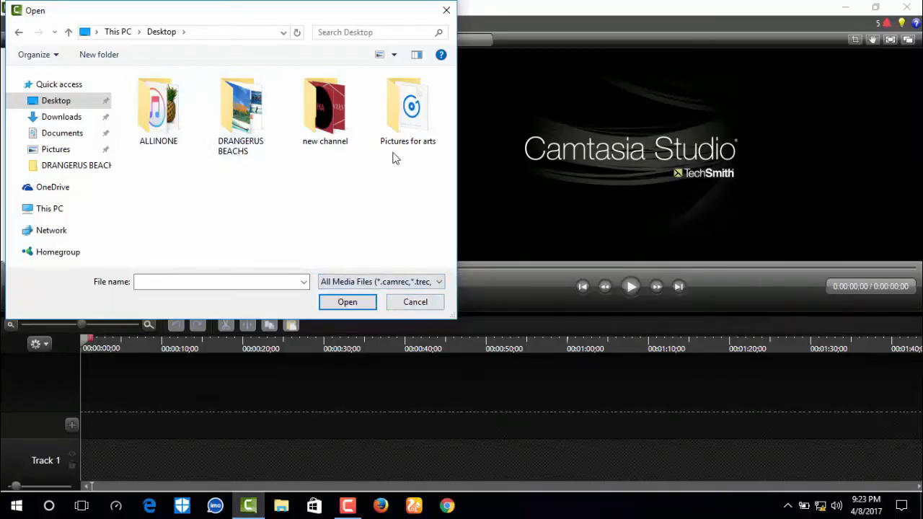
pyautogui.click(416, 302)
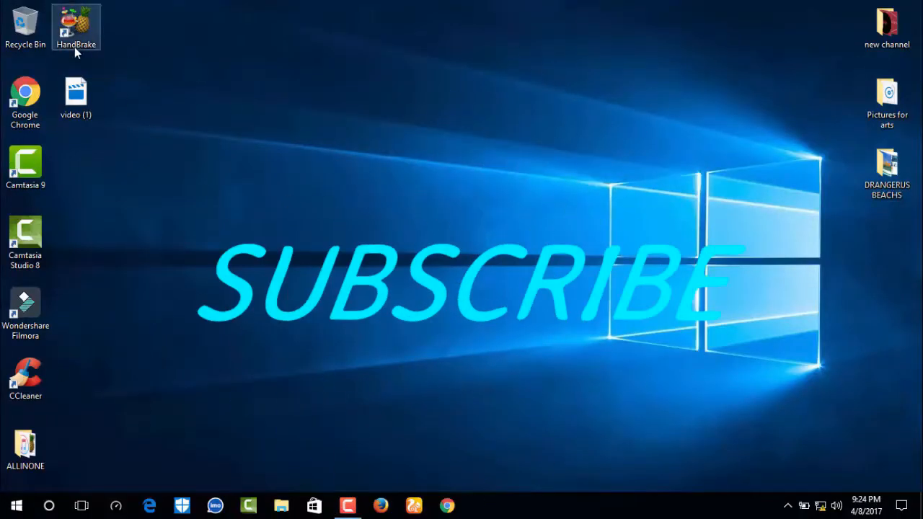
# Launch HandBrake and load video (1) from the Desktop as the source.
pyautogui.rightClick(75, 28)
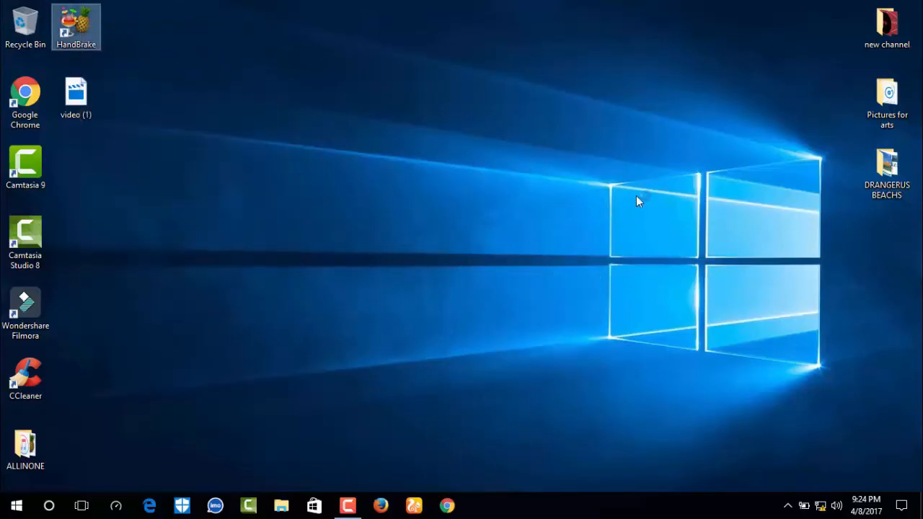
pyautogui.moveTo(627, 202)
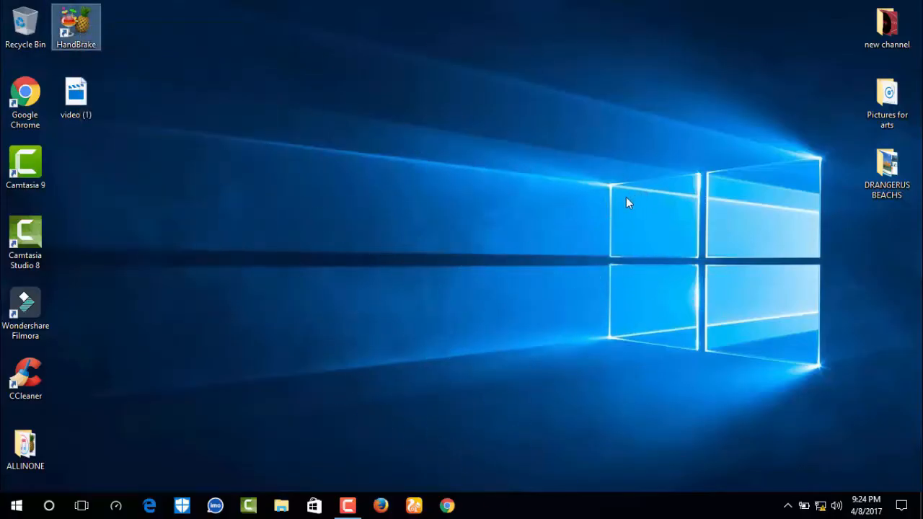
pyautogui.doubleClick(75, 26)
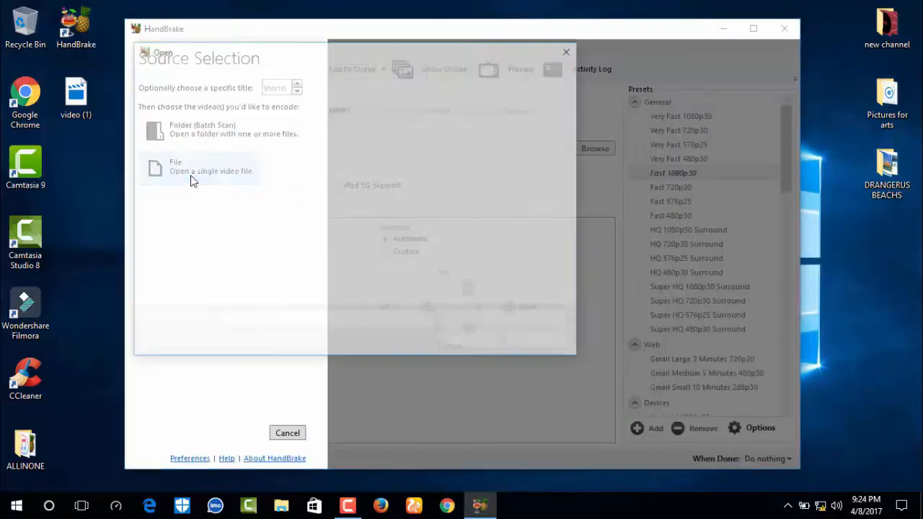
pyautogui.click(202, 166)
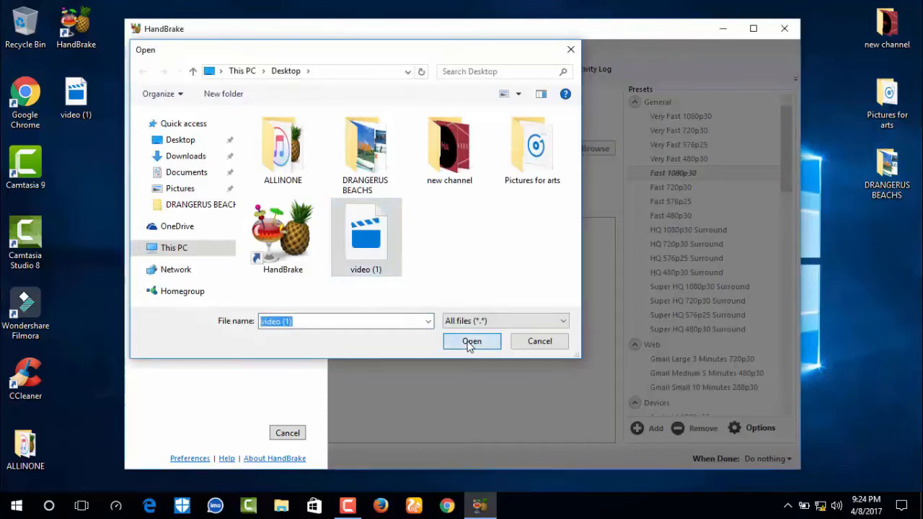
pyautogui.click(472, 340)
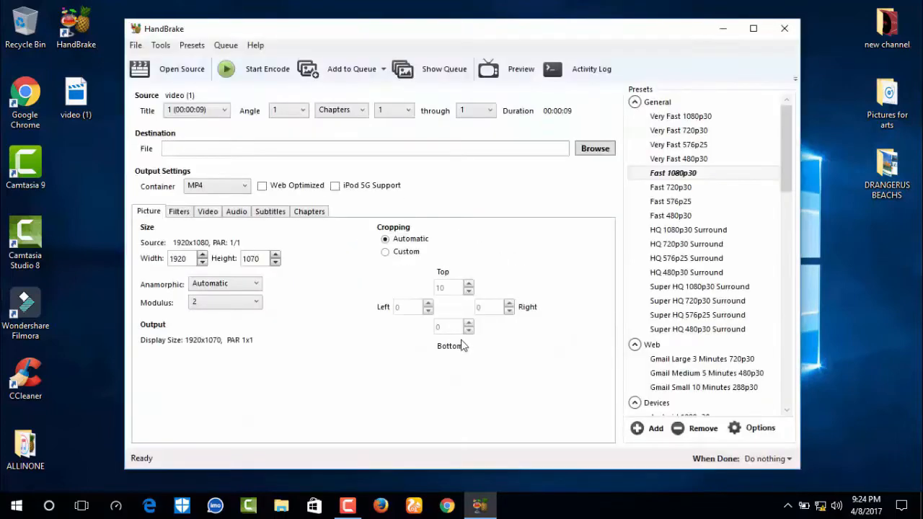
pyautogui.moveTo(262, 184)
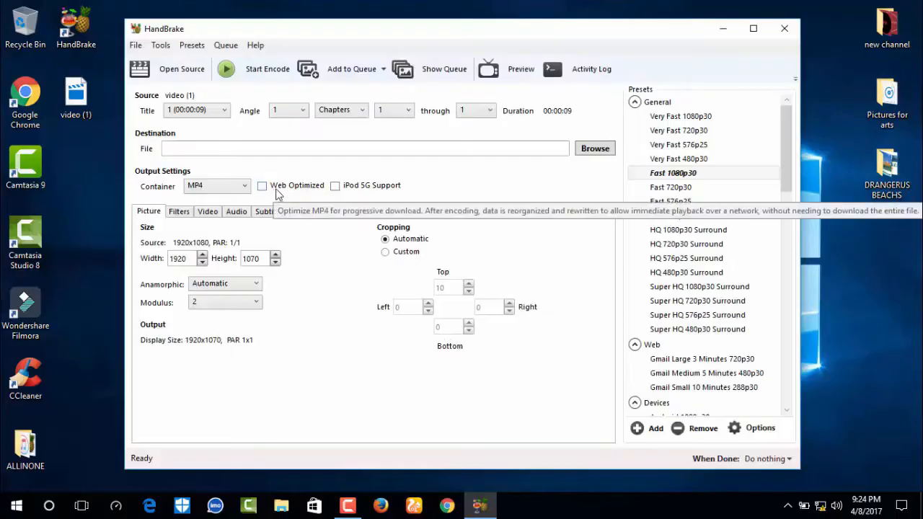
# Enable Web Optimized for the MP4 output, keeping cropping on Automatic.
pyautogui.click(262, 185)
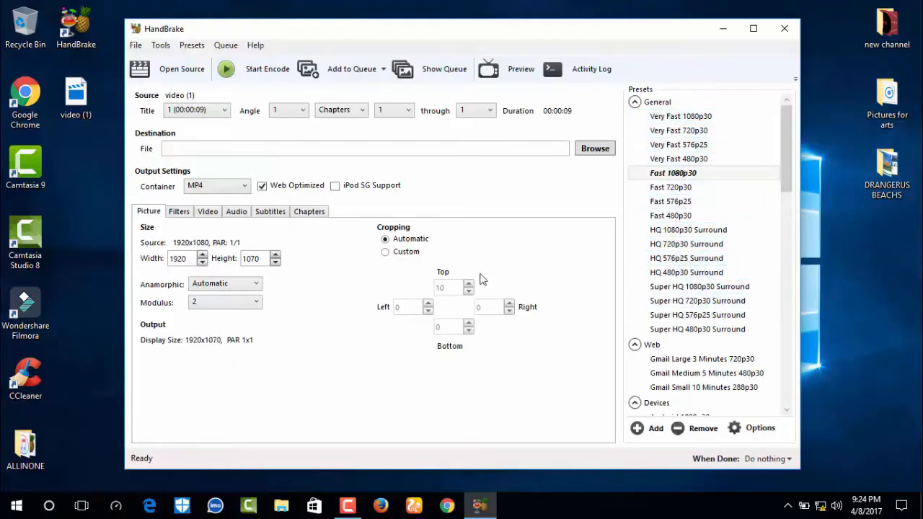
pyautogui.click(385, 251)
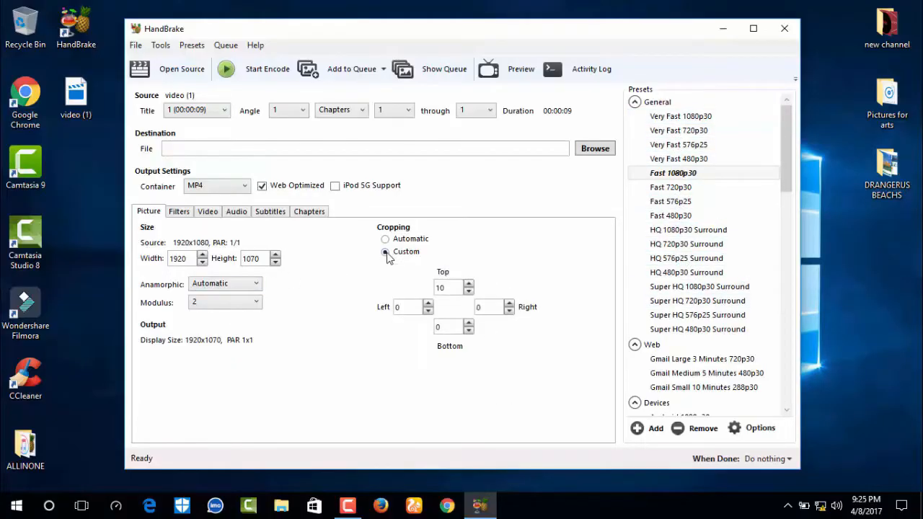
pyautogui.click(386, 239)
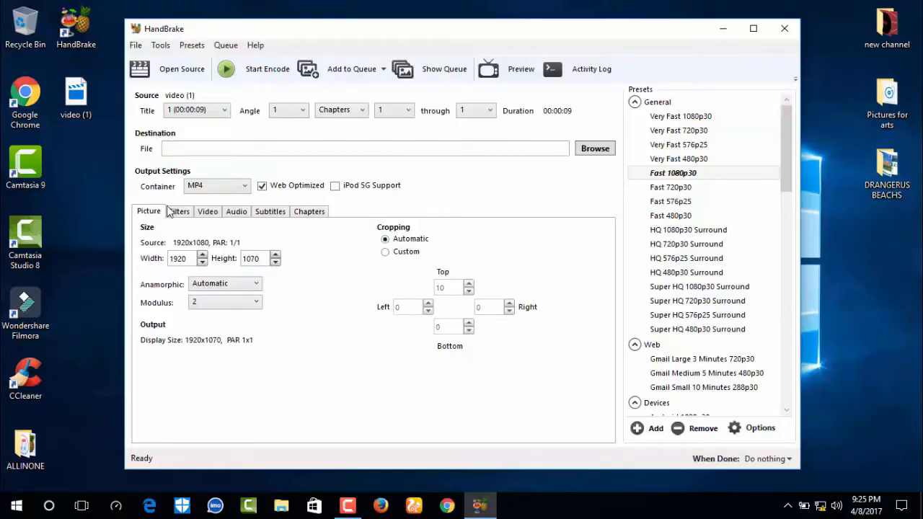
# Review the Video, Audio and Chapters settings, returning to Picture.
pyautogui.click(208, 211)
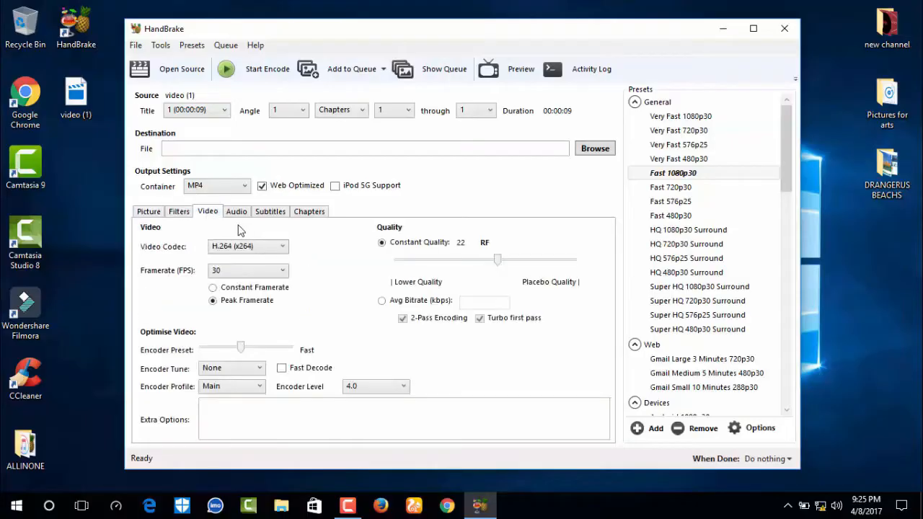
pyautogui.click(237, 210)
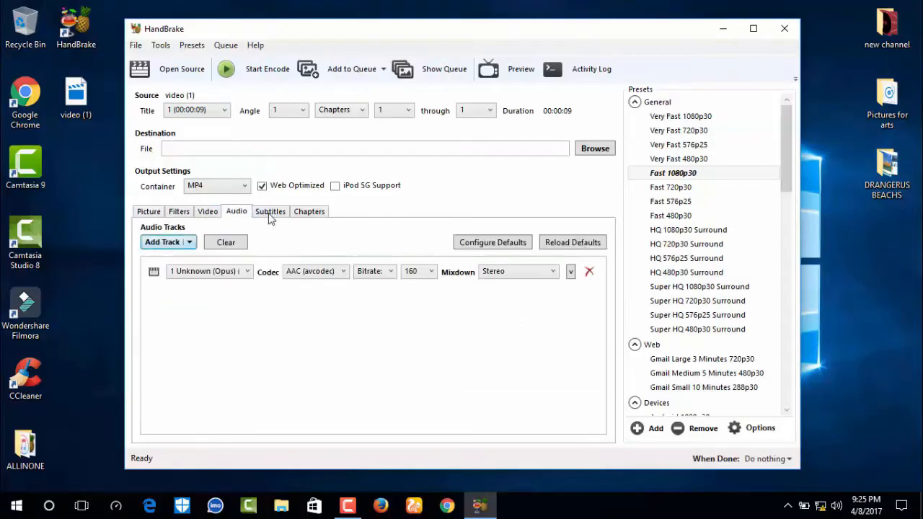
pyautogui.click(308, 211)
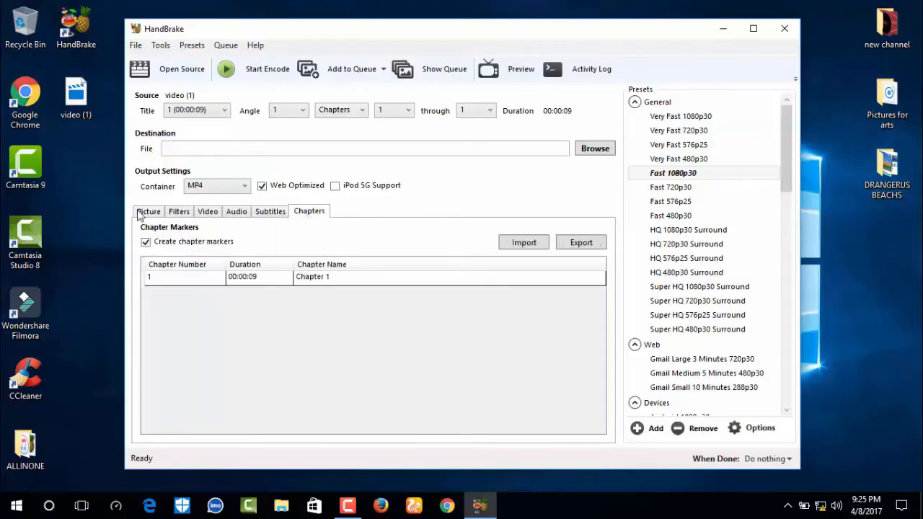
pyautogui.click(148, 210)
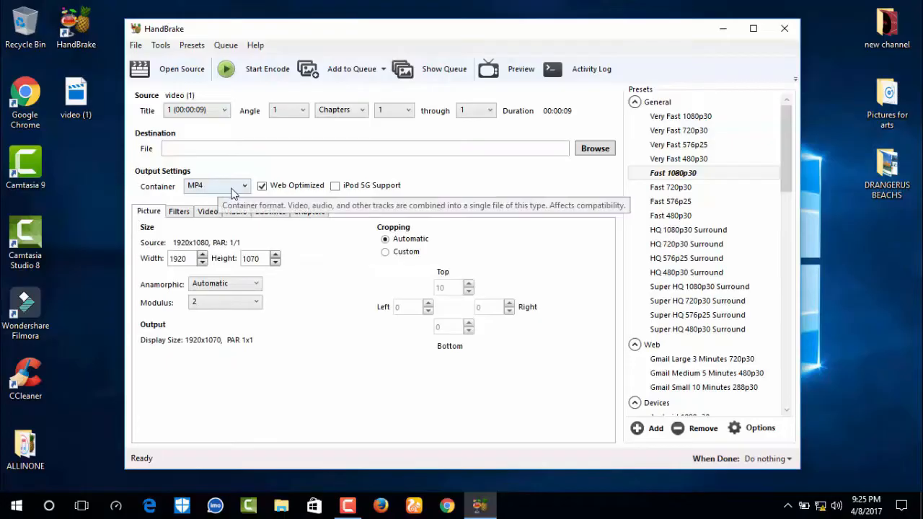
# Set the destination to test.mp4 on the Desktop.
pyautogui.click(595, 147)
pyautogui.write('t')
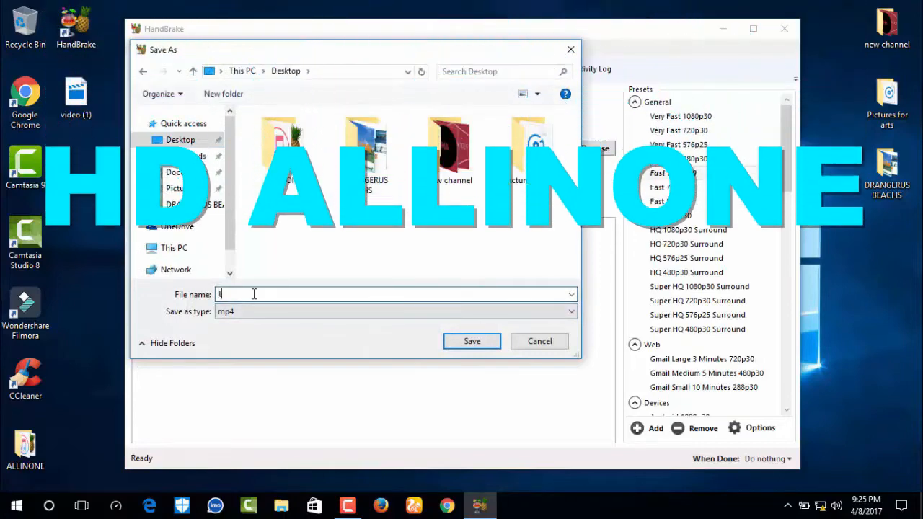
pyautogui.write('est')
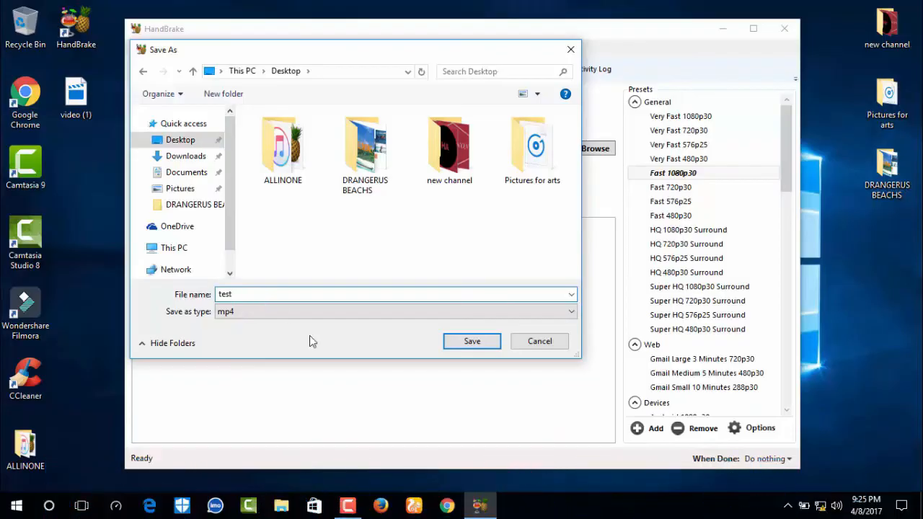
pyautogui.click(472, 340)
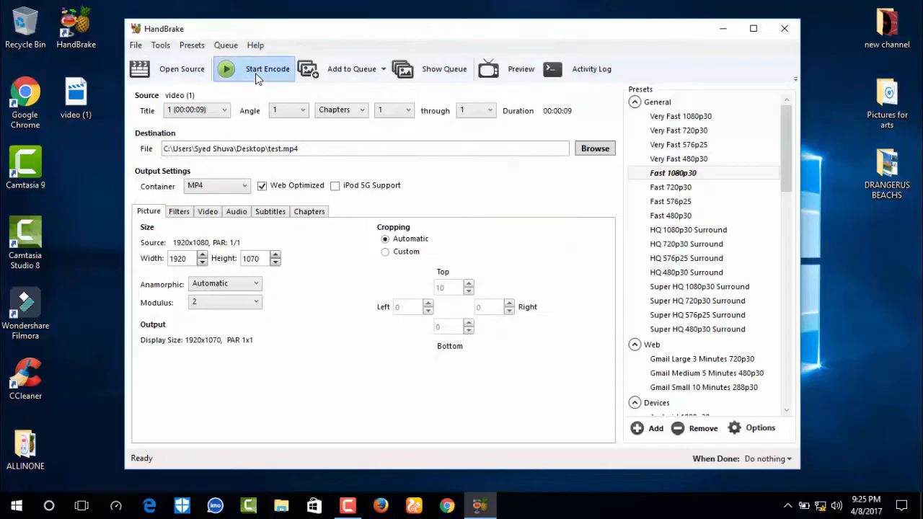
# Start encoding the video to test.mp4.
pyautogui.click(266, 69)
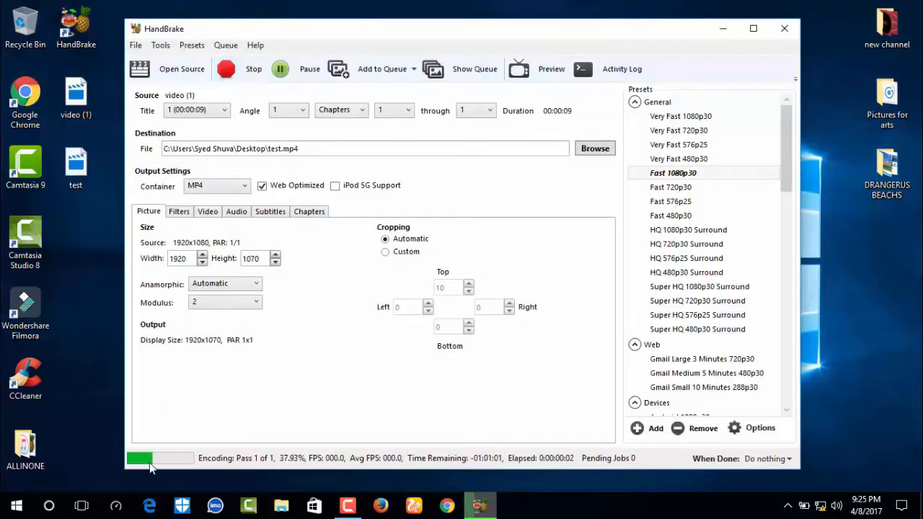
pyautogui.moveTo(401, 386)
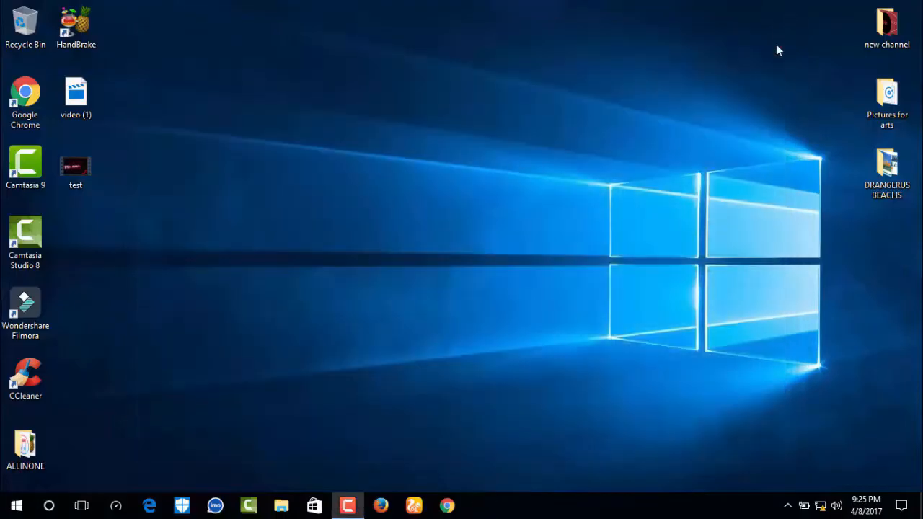
# Launch Camtasia 9 from its desktop shortcut and start a new empty project.
pyautogui.rightClick(26, 161)
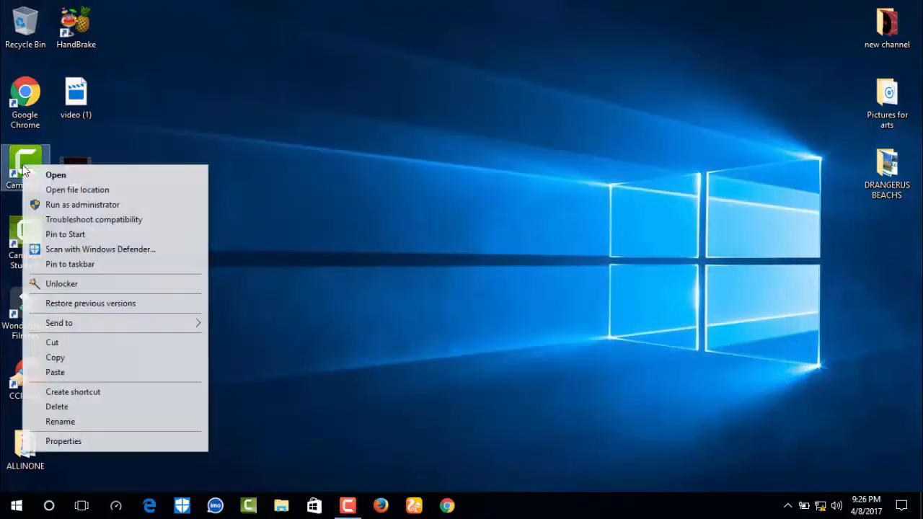
pyautogui.click(526, 204)
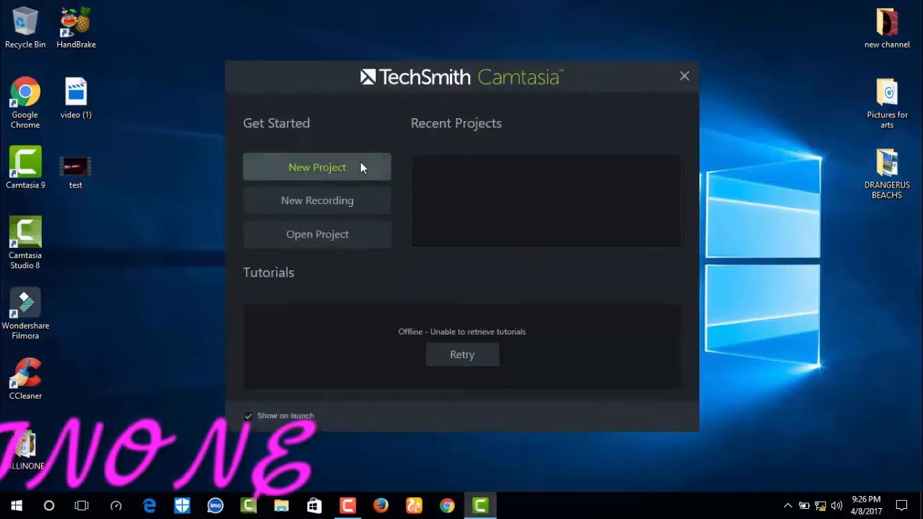
pyautogui.click(318, 167)
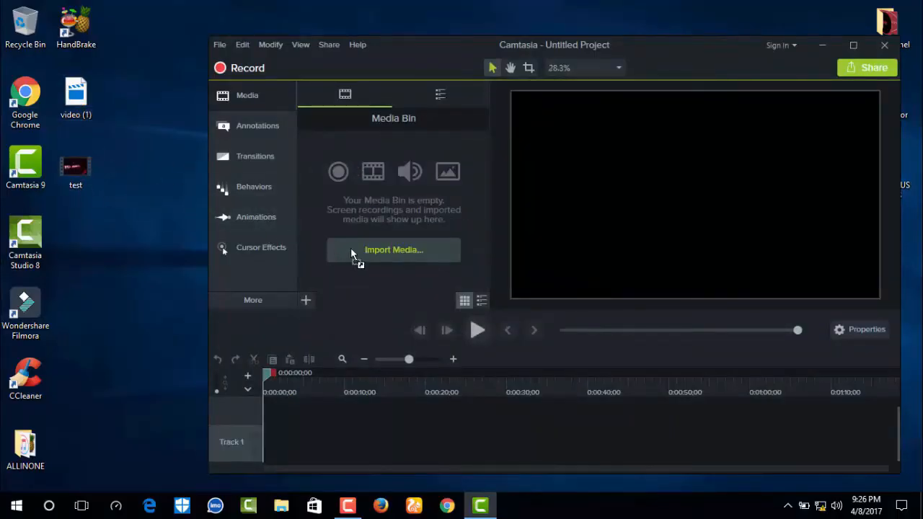
# Import test.mp4, place it on Track 1 and play then pause it in the preview.
pyautogui.click(394, 250)
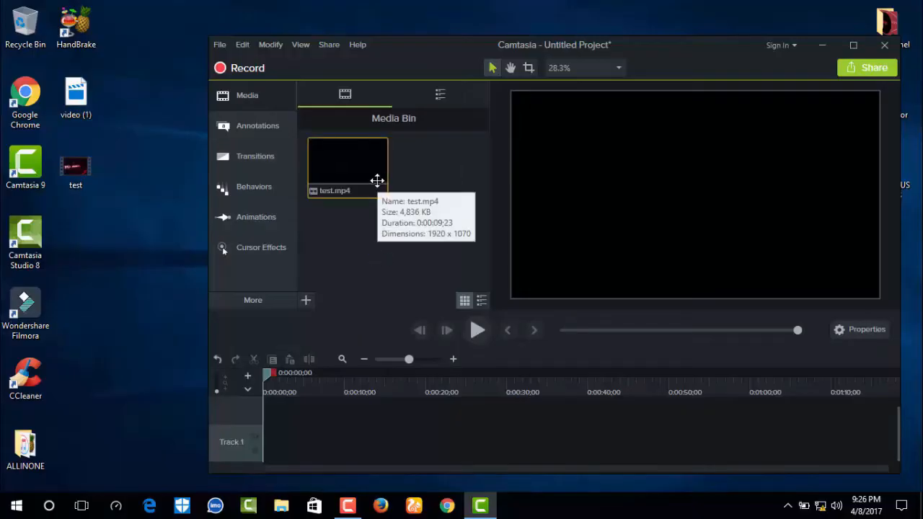
pyautogui.moveTo(603, 405)
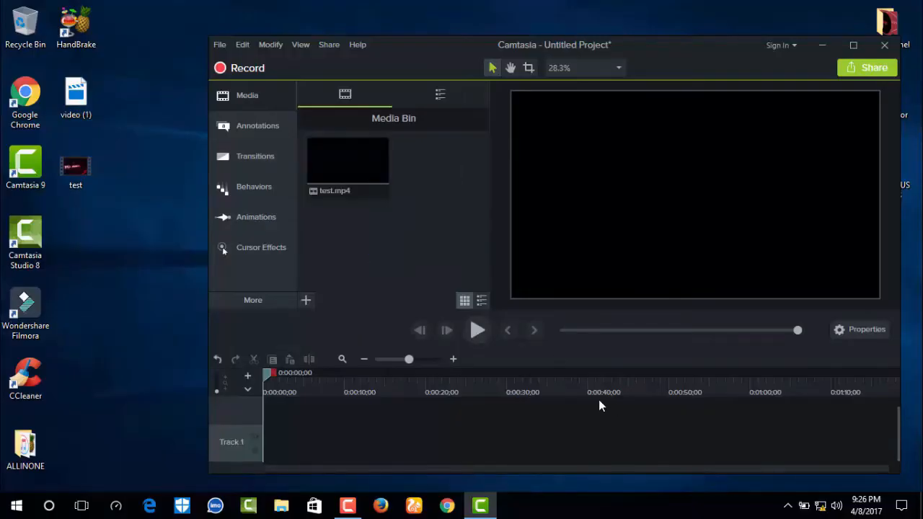
pyautogui.moveTo(348, 160); pyautogui.dragTo(433, 406)
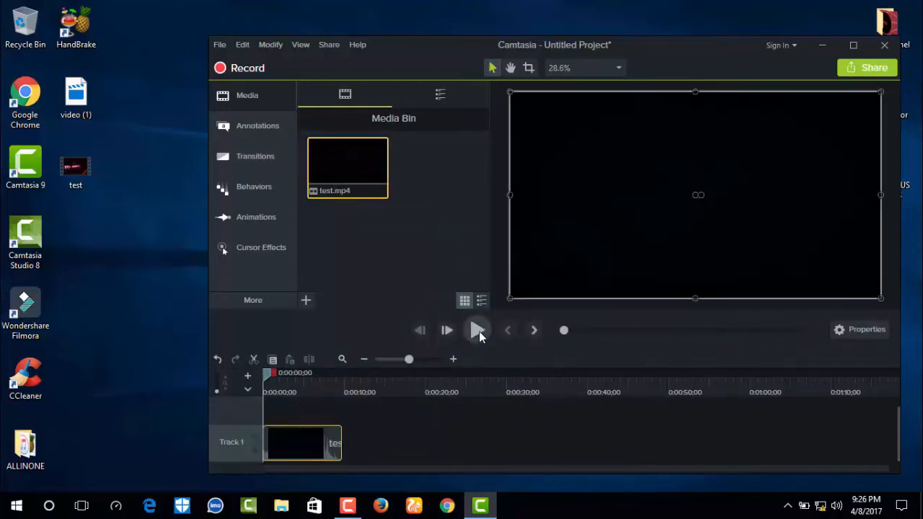
pyautogui.click(478, 329)
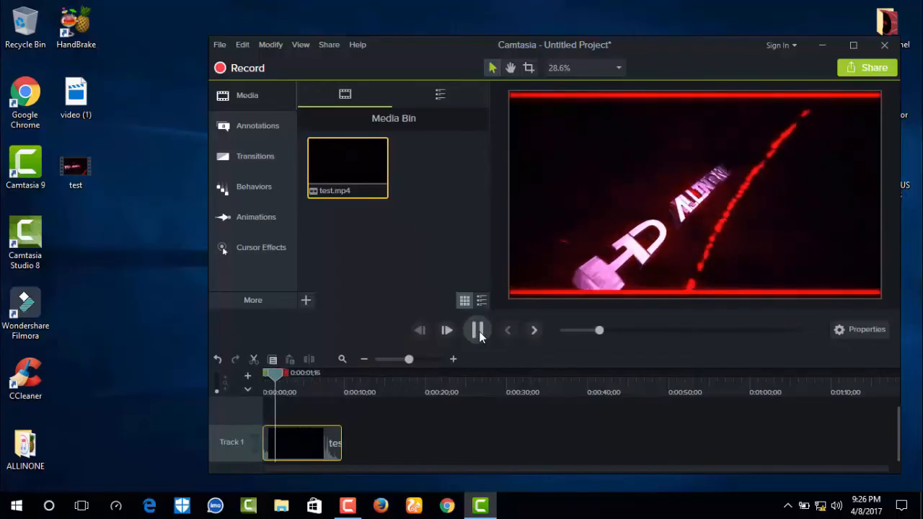
pyautogui.click(479, 328)
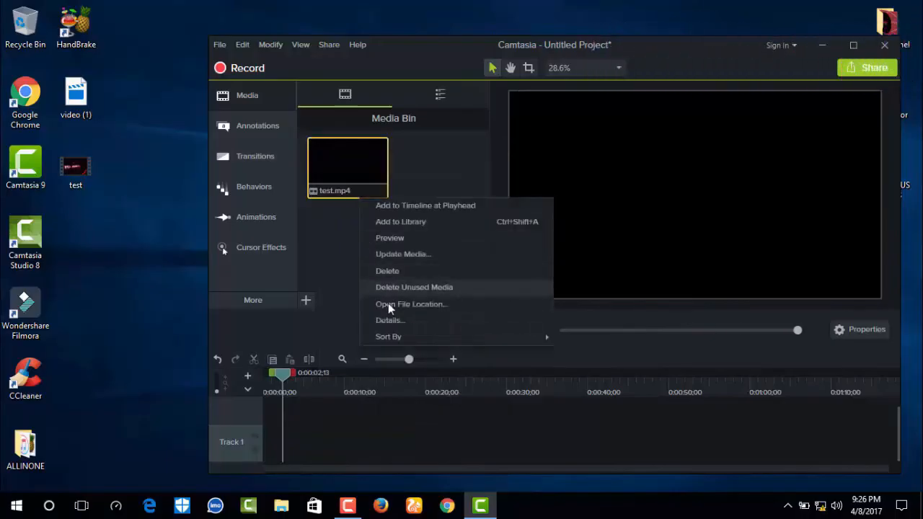
# Delete the unused media and import test.mp4 again.
pyautogui.click(387, 271)
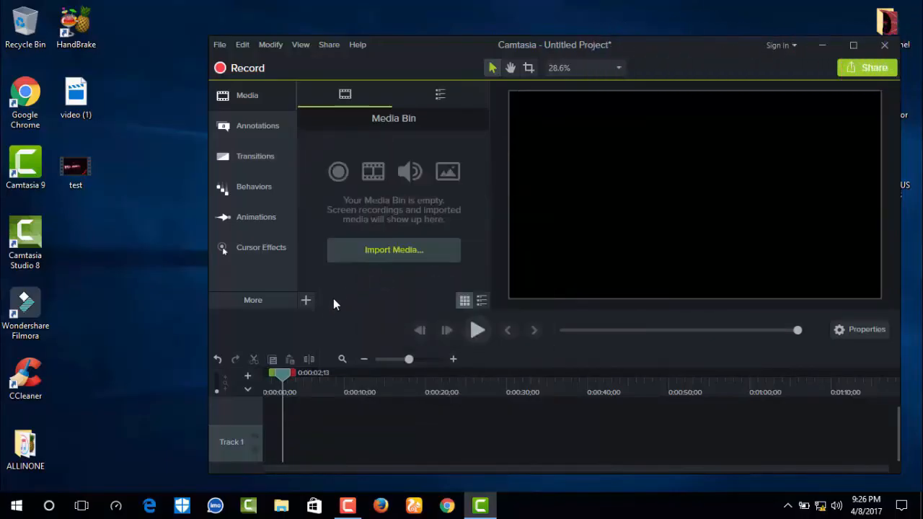
pyautogui.click(394, 249)
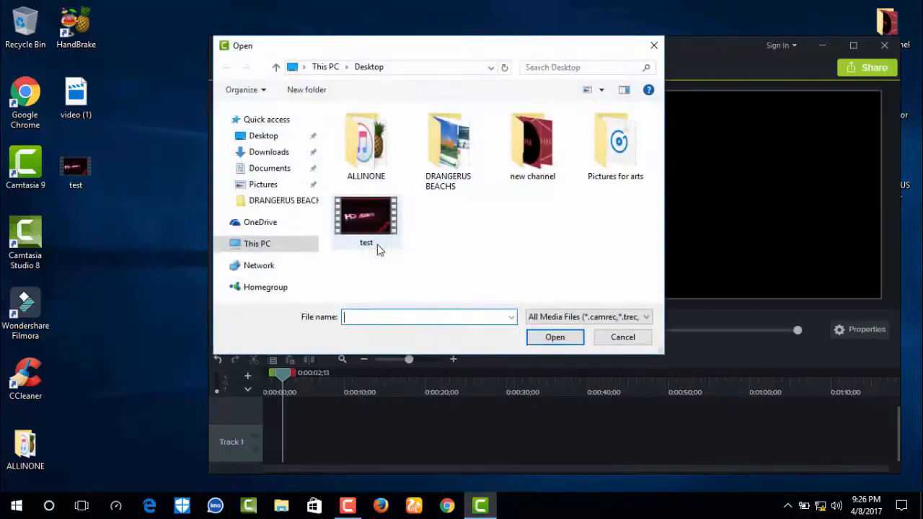
pyautogui.click(366, 216)
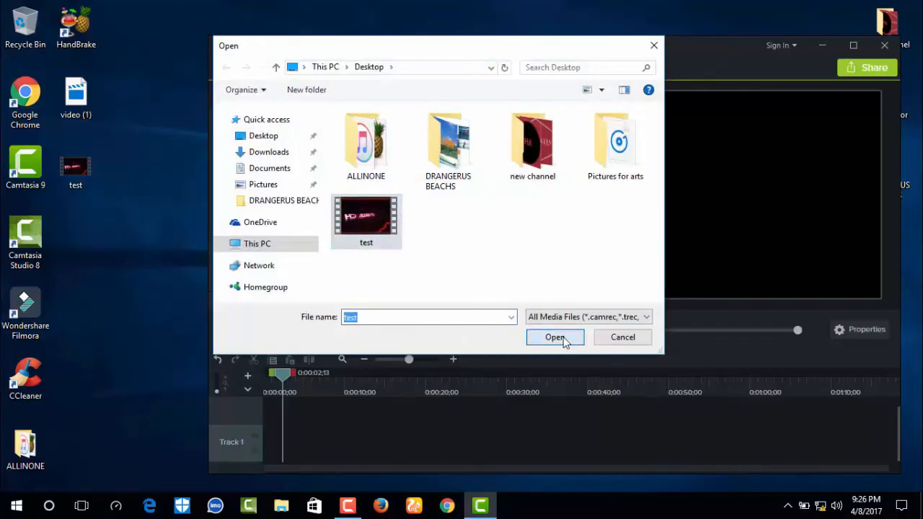
pyautogui.click(554, 338)
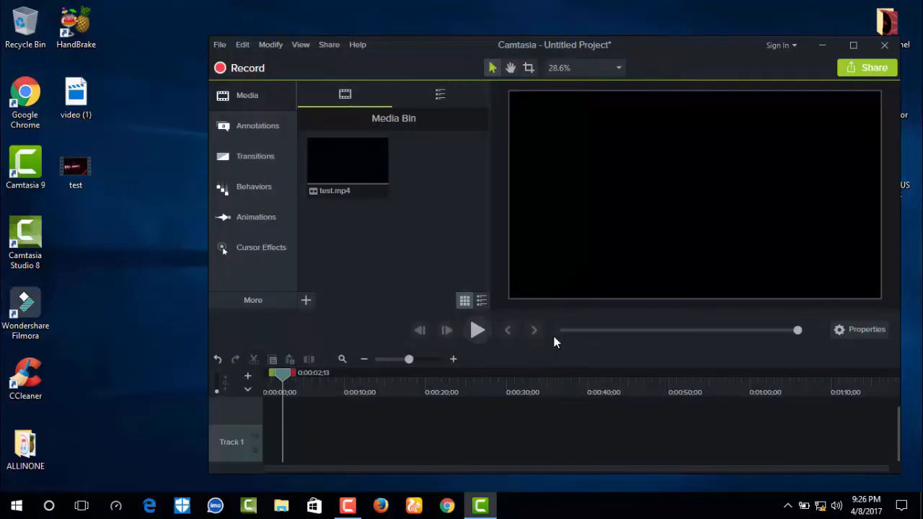
# Add test.mp4 to the timeline at the playhead, then close Camtasia 9 without saving.
pyautogui.rightClick(347, 158)
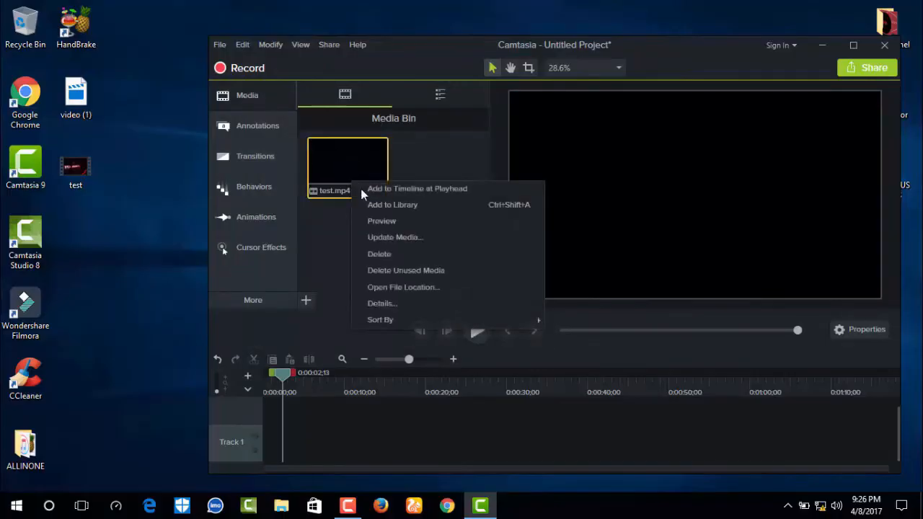
pyautogui.click(417, 188)
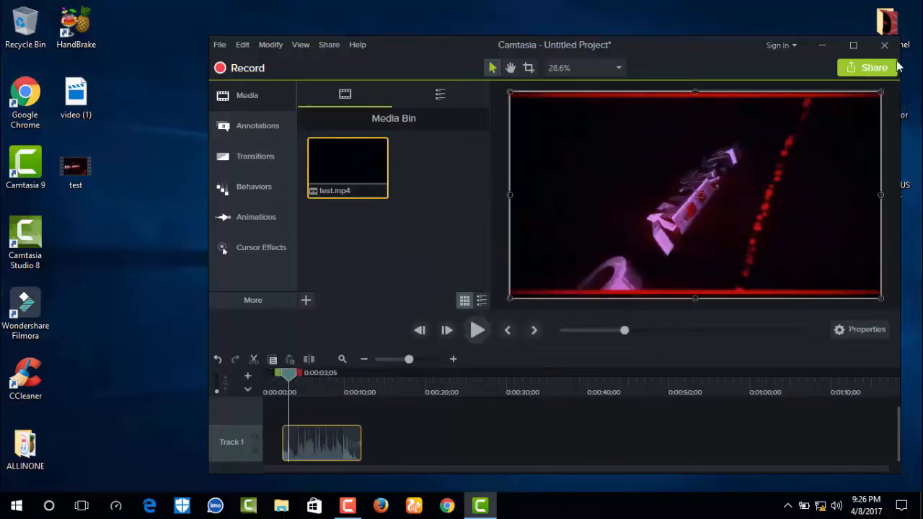
pyautogui.click(886, 44)
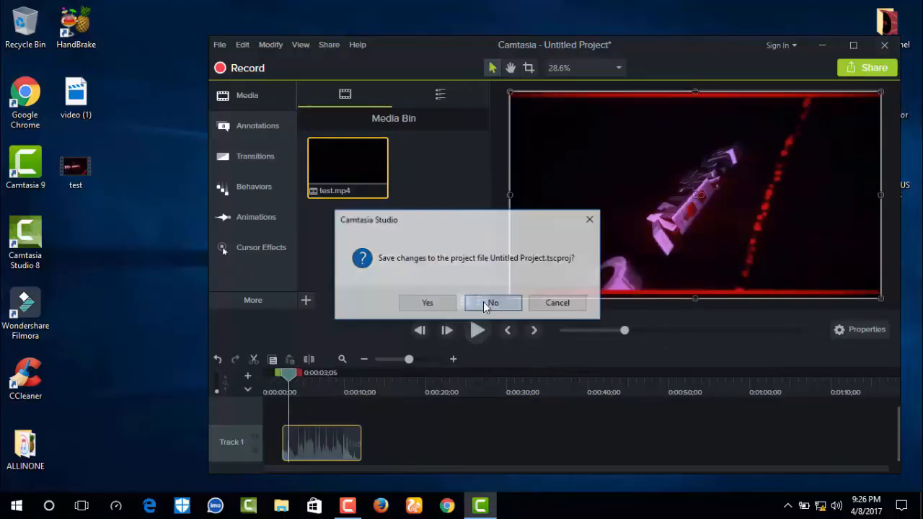
pyautogui.click(493, 303)
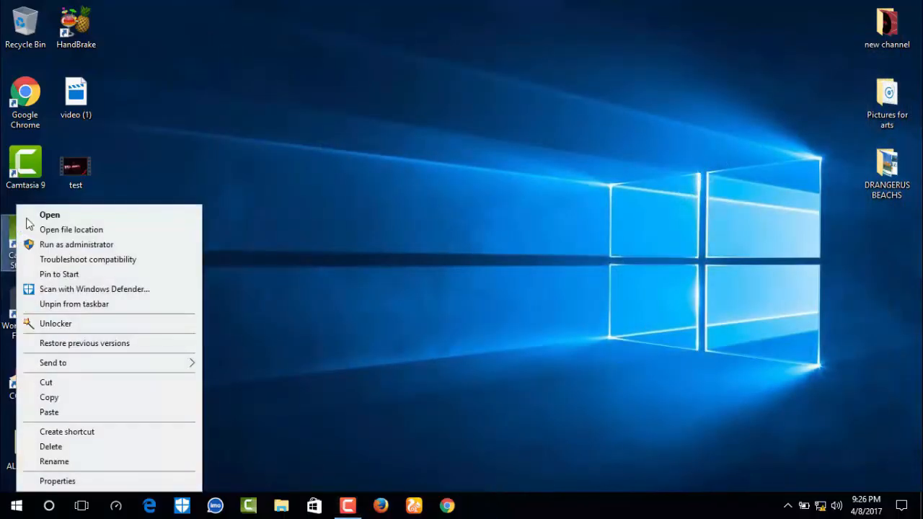
# Launch Camtasia Studio 8 and import test.mp4 from the Desktop into the clip bin.
pyautogui.click(49, 214)
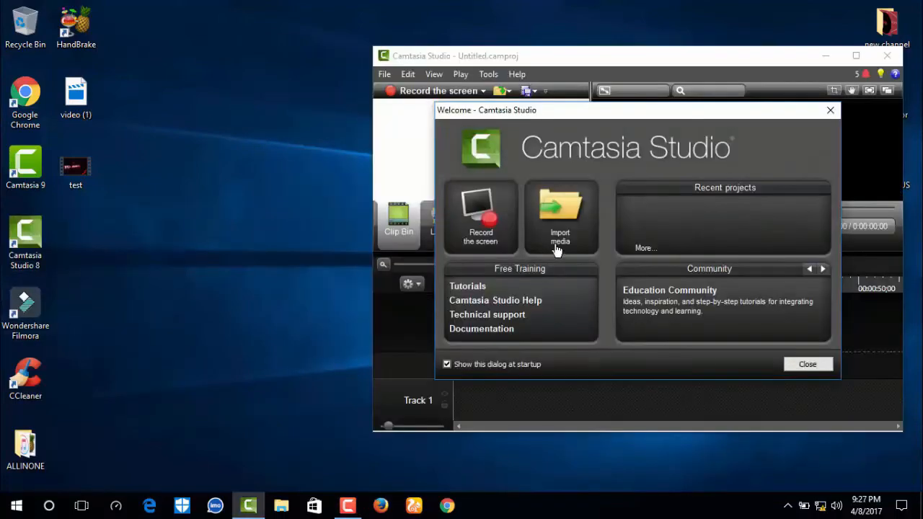
pyautogui.click(560, 216)
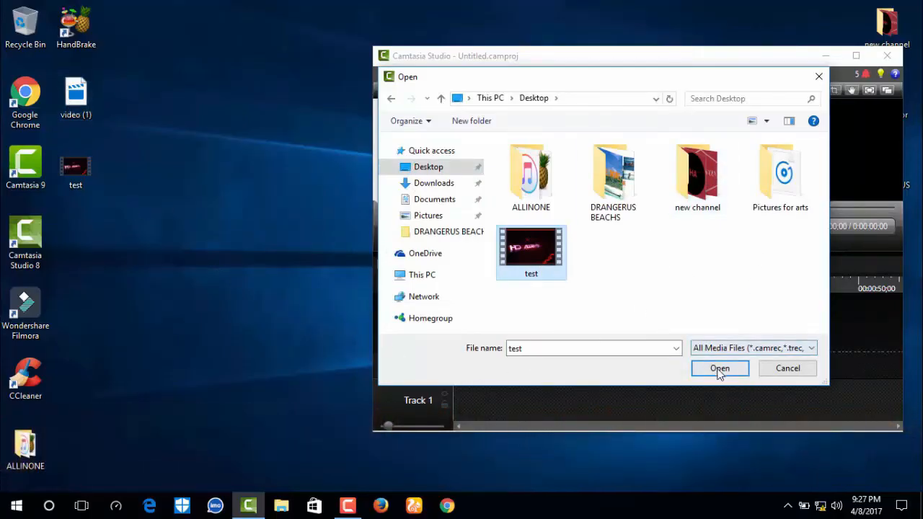
pyautogui.click(720, 369)
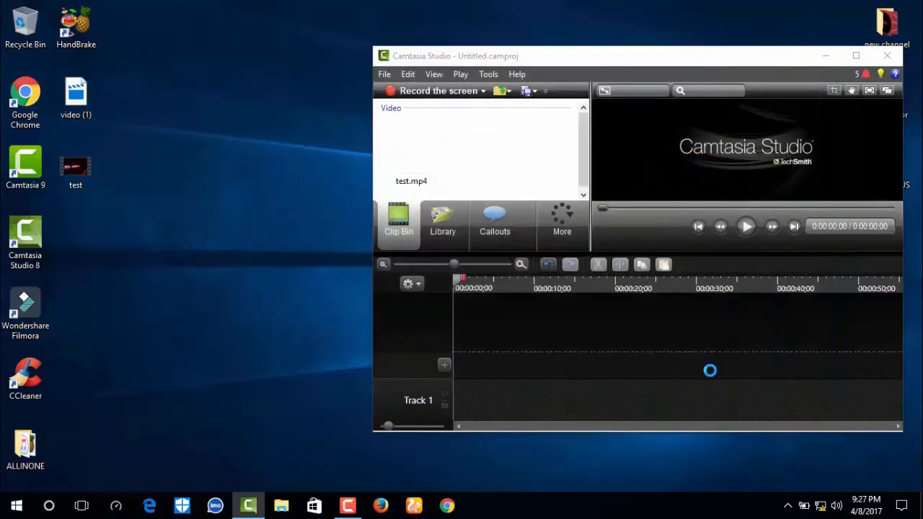
# Add test.mp4 to the timeline at the playhead and play then pause it in the preview.
pyautogui.rightClick(411, 144)
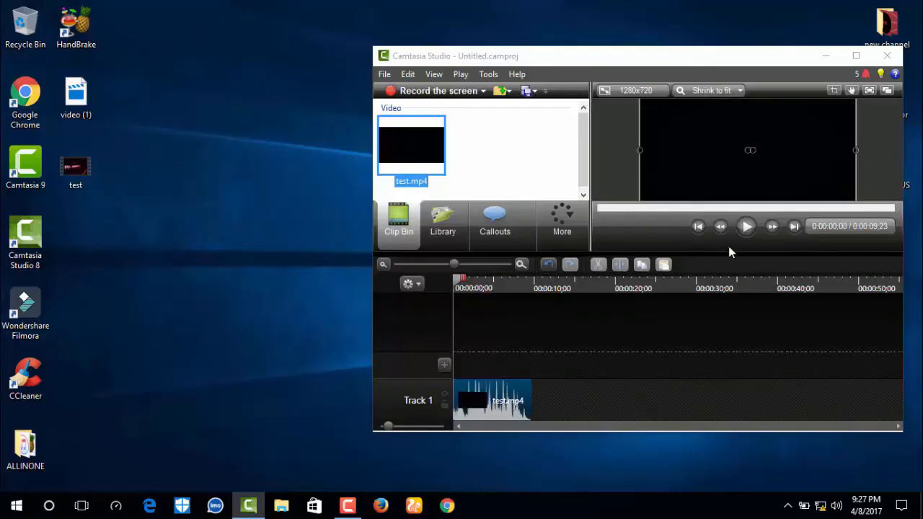
pyautogui.click(748, 227)
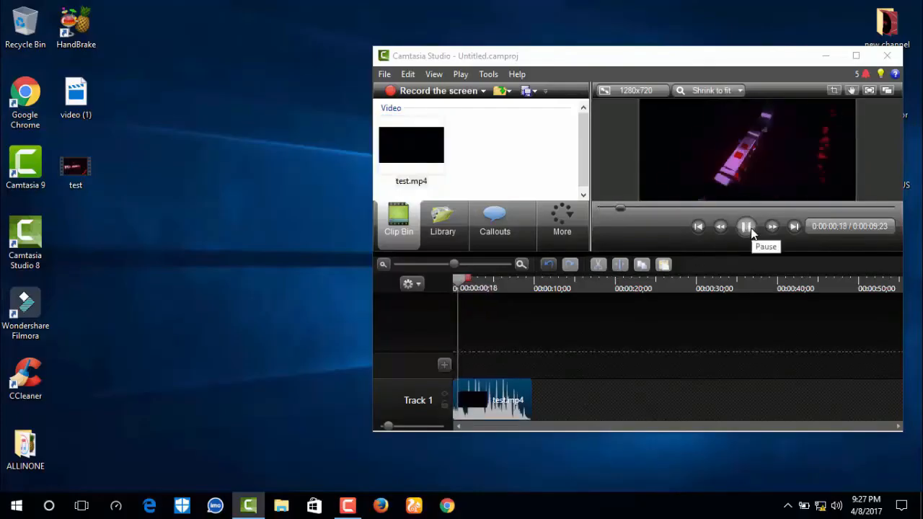
pyautogui.click(747, 226)
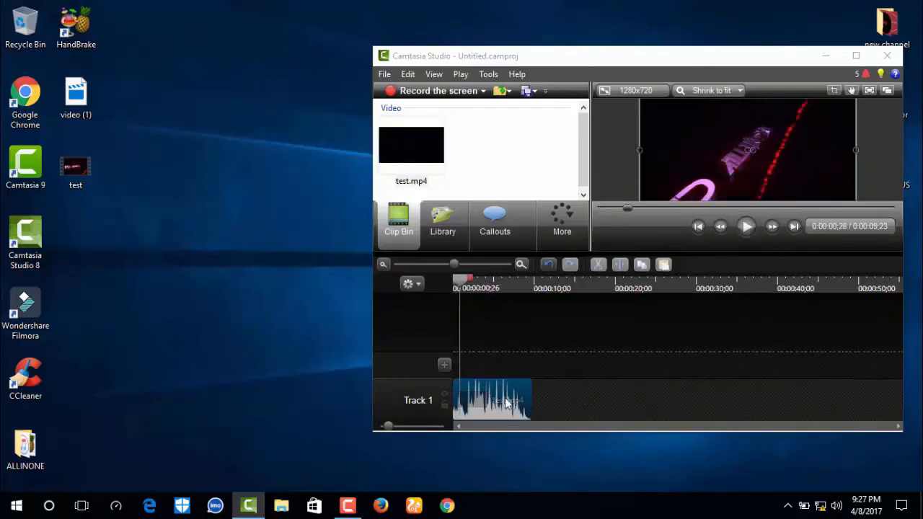
# Remove test.mp4 from the timeline and close Camtasia Studio 8.
pyautogui.rightClick(505, 401)
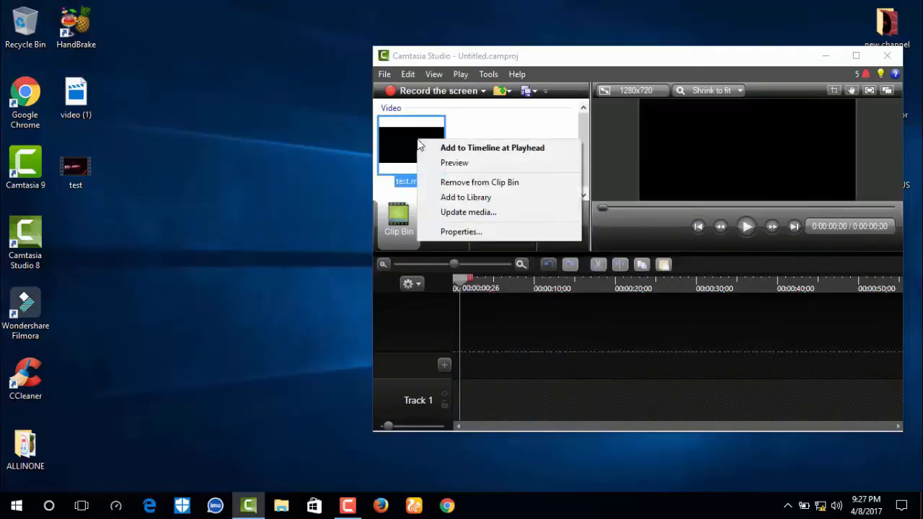
pyautogui.click(478, 181)
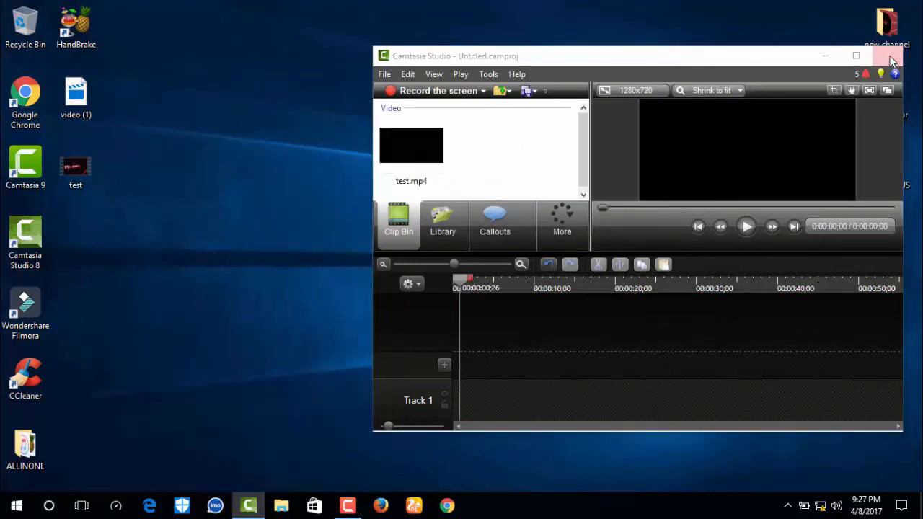
pyautogui.click(888, 55)
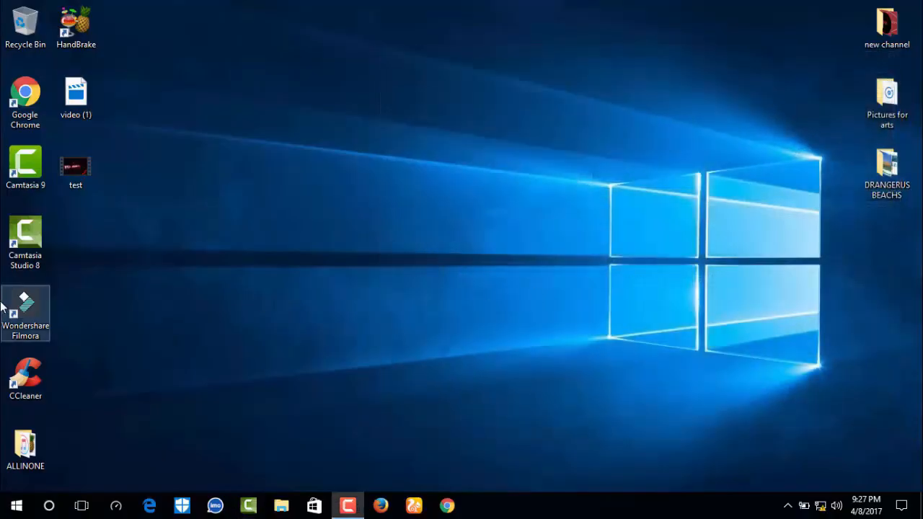